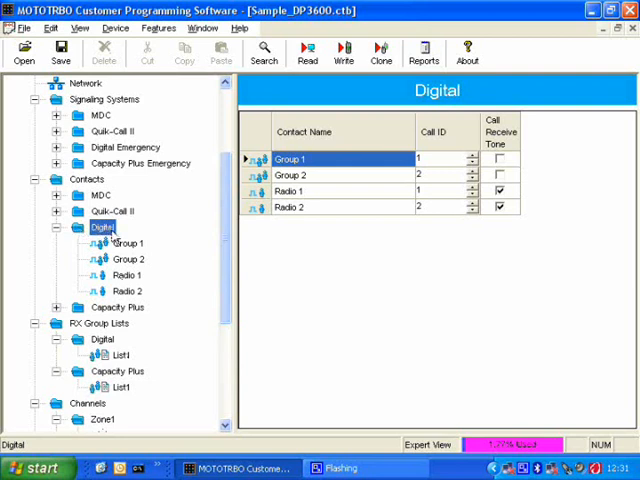
pyautogui.moveTo(140, 297)
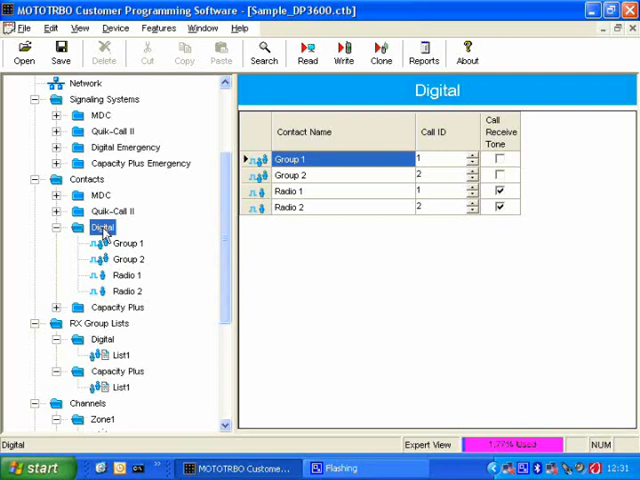
# Add a group call contact under Digital contacts, creating Call1 with Call ID 1.
pyautogui.rightClick(101, 227)
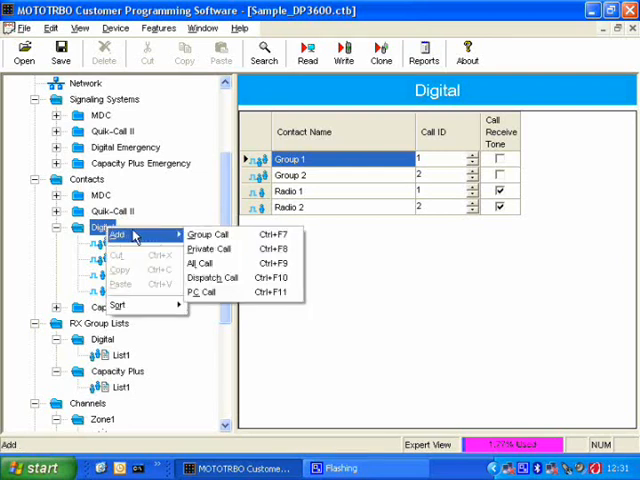
pyautogui.moveTo(150, 237)
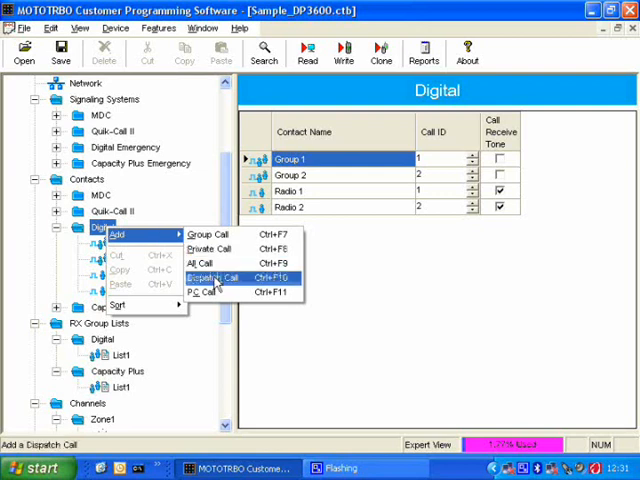
pyautogui.moveTo(215, 234)
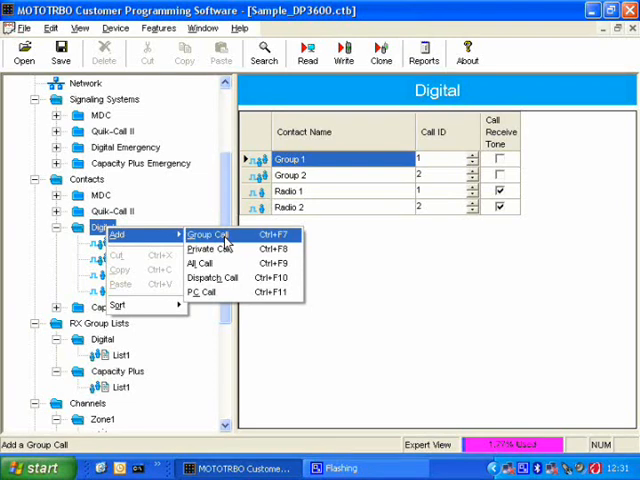
pyautogui.click(208, 232)
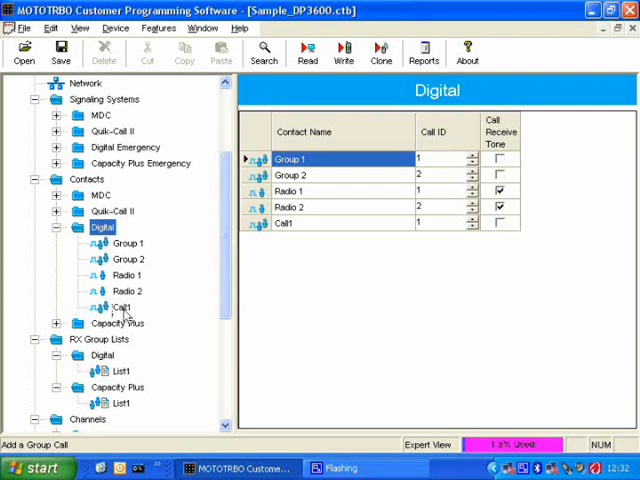
pyautogui.moveTo(128, 312)
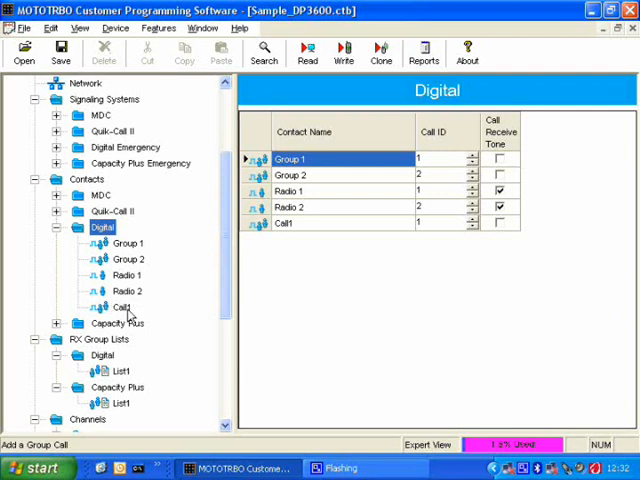
pyautogui.moveTo(133, 315)
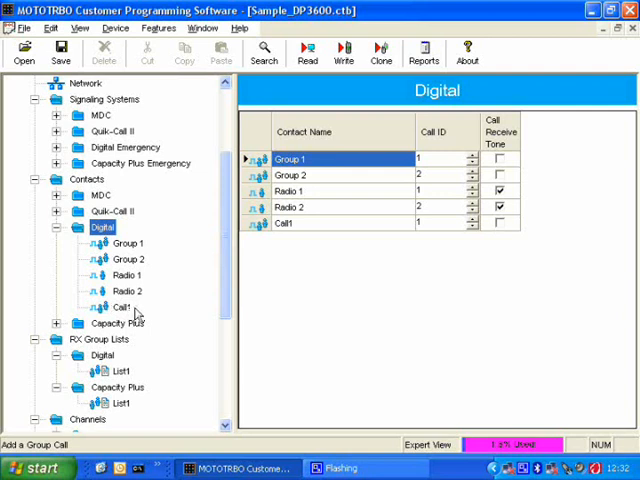
# Rename the Call1 contact to 'Group 3'.
pyautogui.rightClick(122, 307)
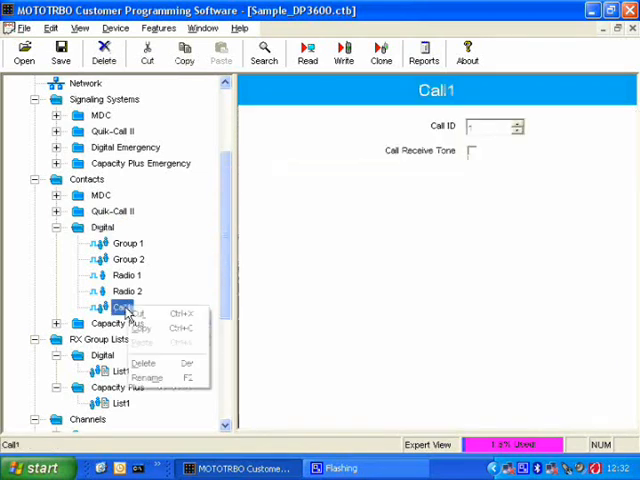
pyautogui.click(146, 378)
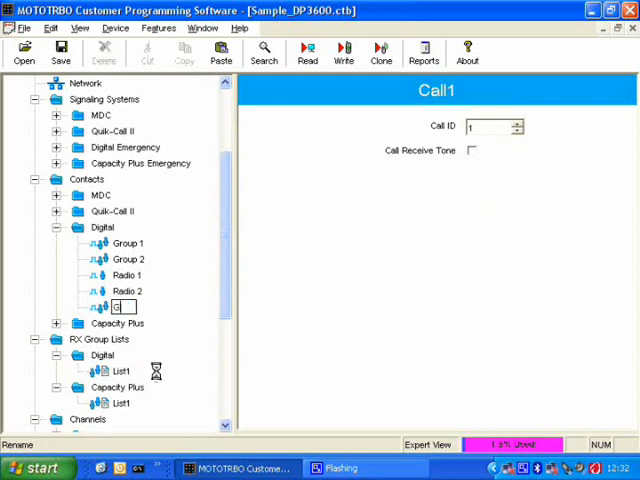
pyautogui.write('Group 3')
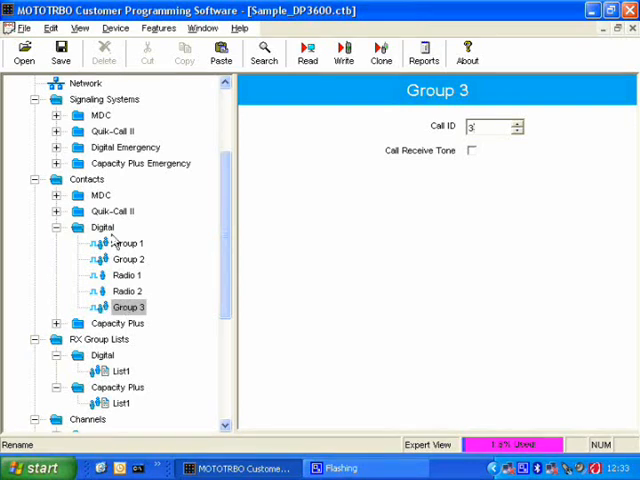
# Add a private call contact under Digital contacts, creating Call1 with Call ID 1.
pyautogui.rightClick(102, 227)
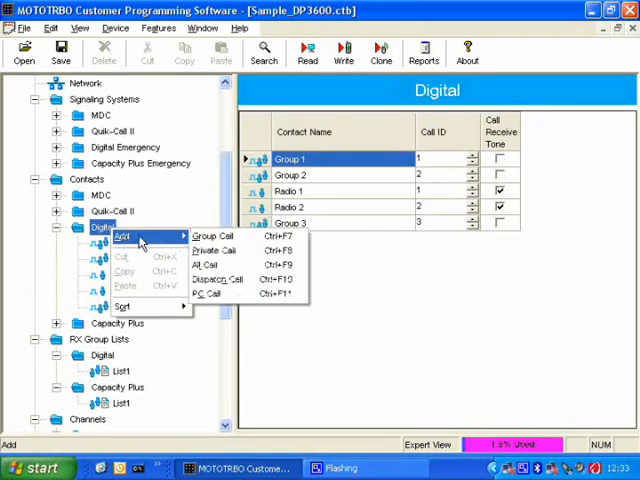
pyautogui.moveTo(215, 236)
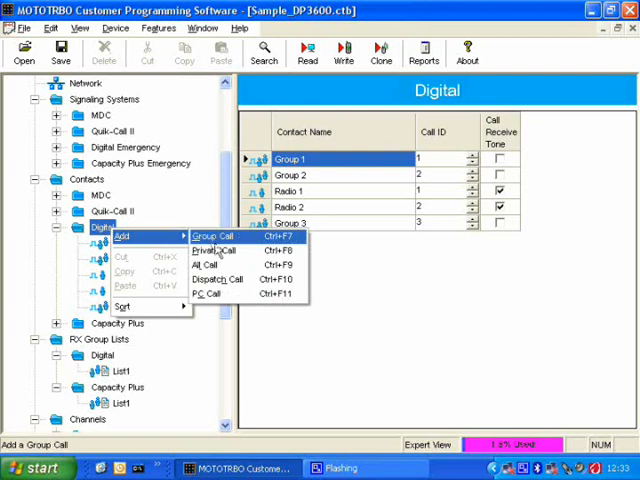
pyautogui.moveTo(215, 249)
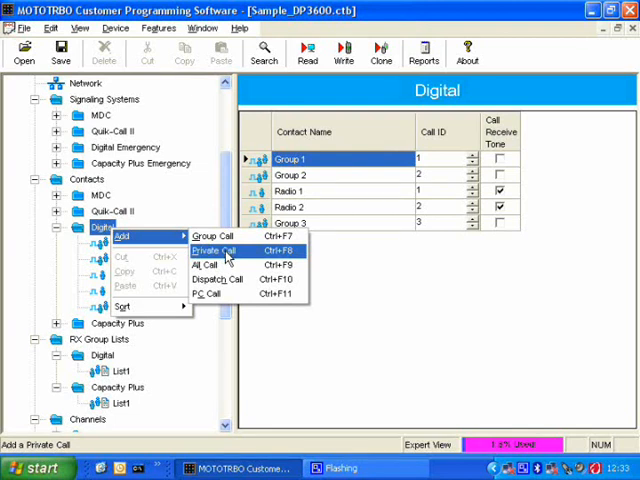
pyautogui.click(215, 250)
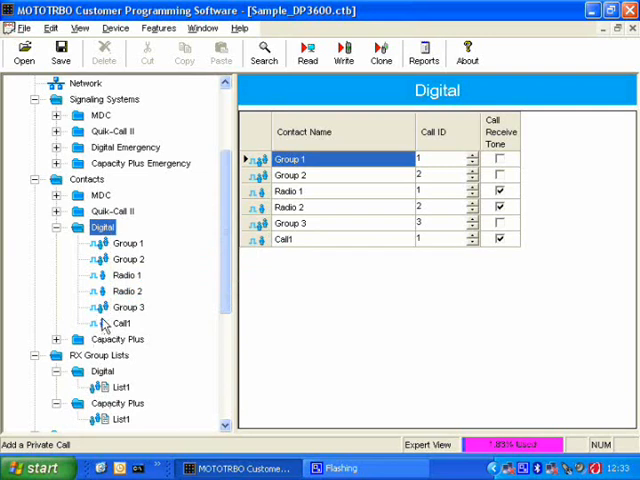
pyautogui.moveTo(102, 329)
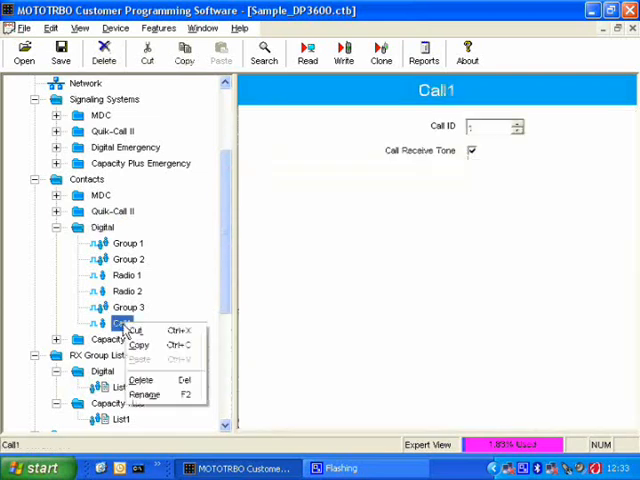
# Rename the private contact to 'Radio 3' and set its Call ID to 3.
pyautogui.click(143, 393)
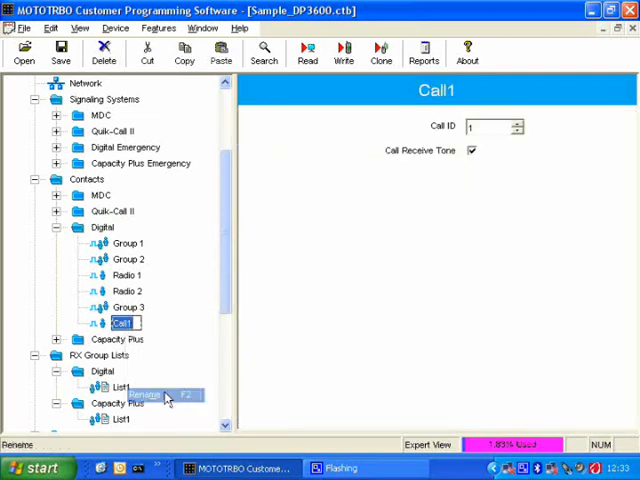
pyautogui.click(143, 394)
pyautogui.write('Radio 3')
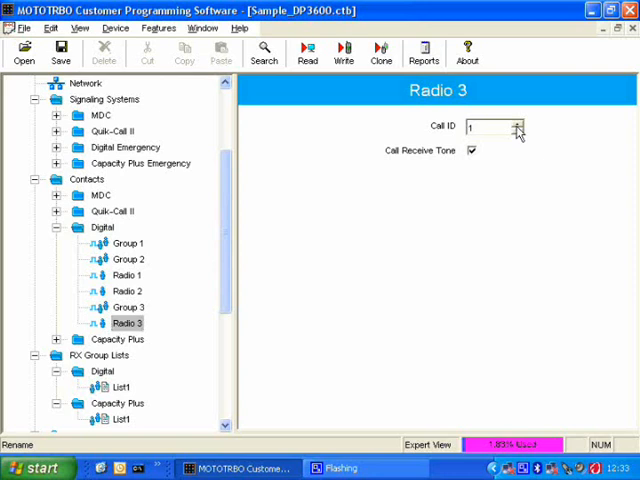
pyautogui.click(516, 122)
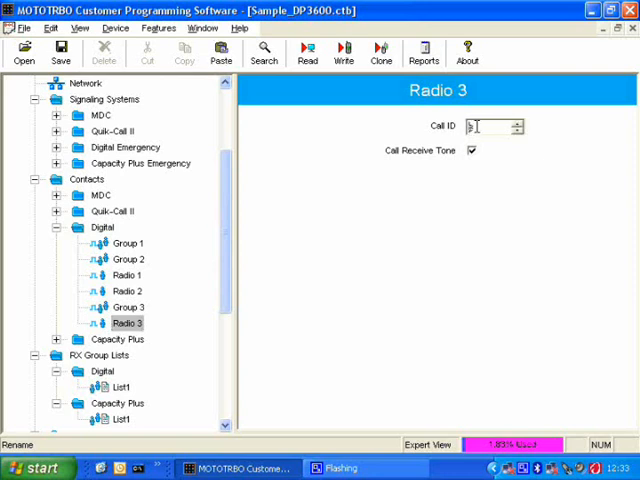
pyautogui.click(127, 307)
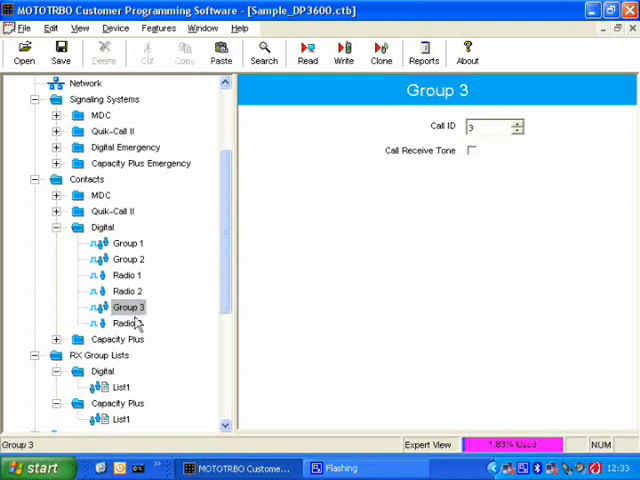
pyautogui.click(127, 322)
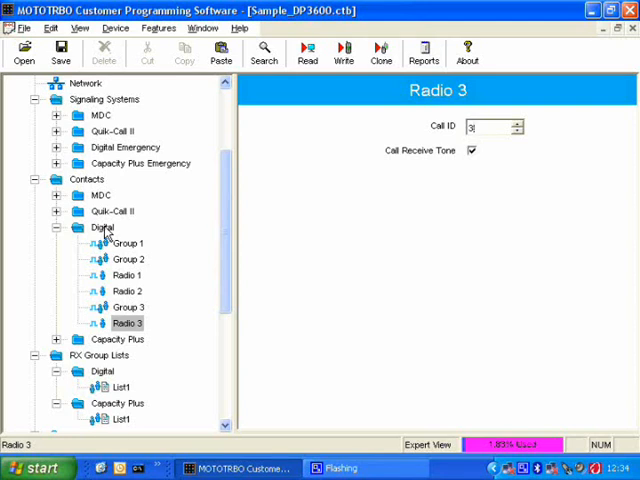
# Add an all-call contact under Digital contacts, with Call ID 16777215.
pyautogui.rightClick(101, 227)
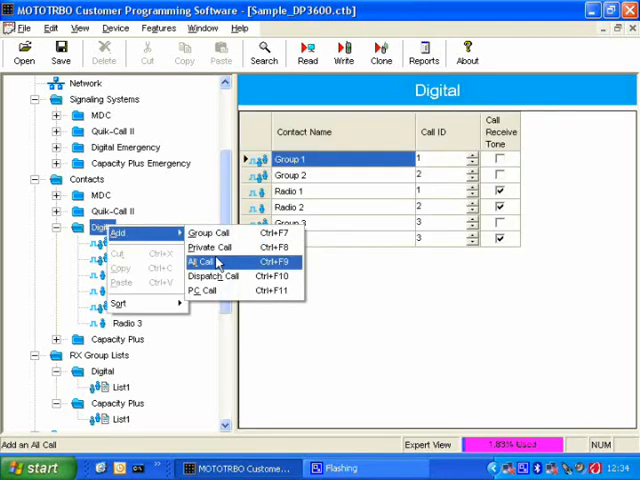
pyautogui.click(204, 261)
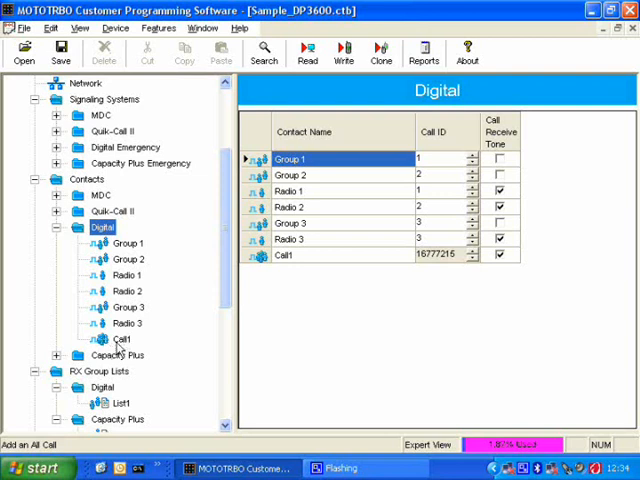
# Rename the all-call Call1 contact to 'All Call'.
pyautogui.rightClick(113, 339)
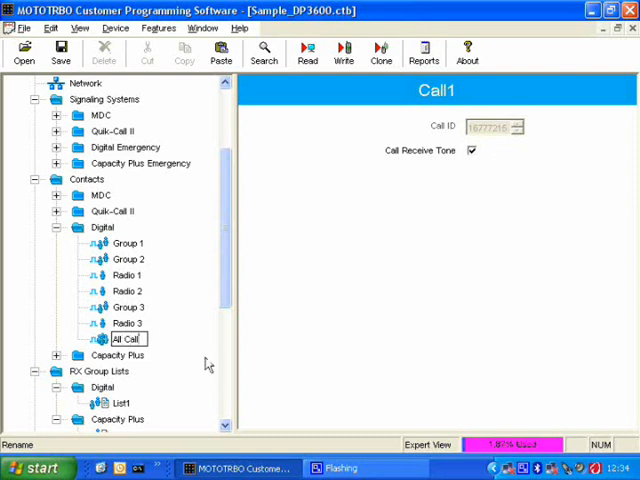
pyautogui.click(127, 339)
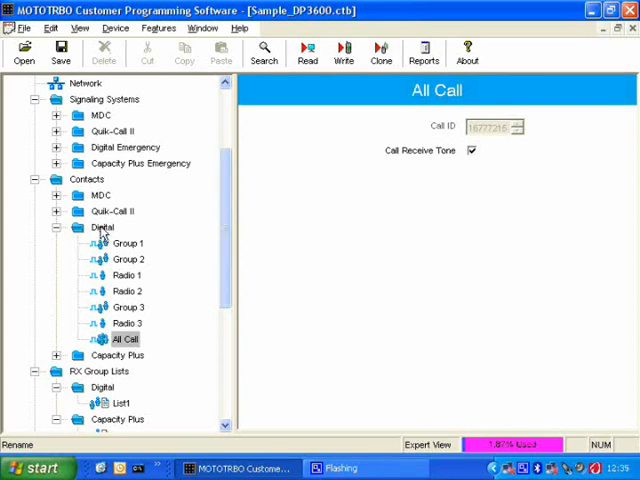
# Add another digital contact, Call1 with Call ID 1, after All Call.
pyautogui.rightClick(102, 227)
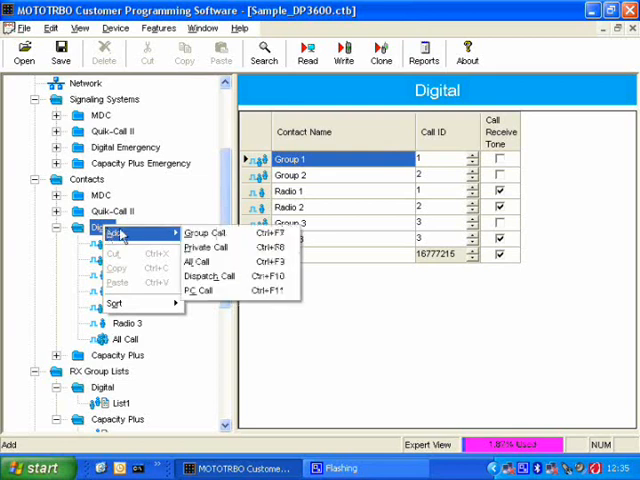
pyautogui.moveTo(118, 234)
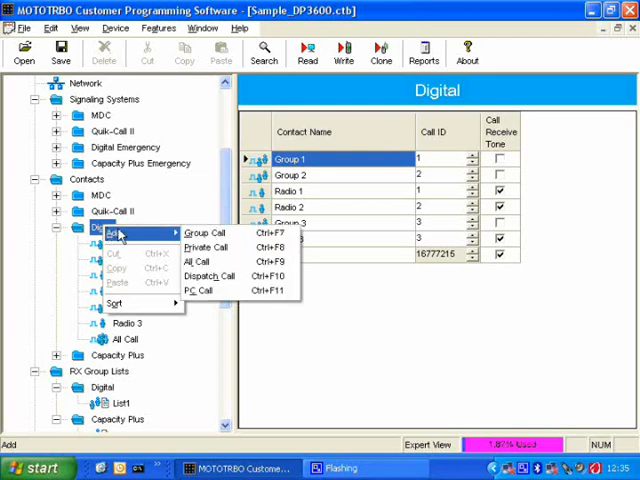
pyautogui.moveTo(172, 232)
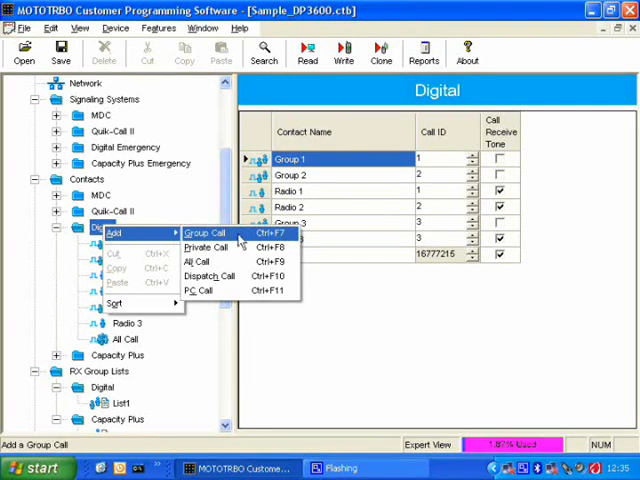
pyautogui.moveTo(205, 261)
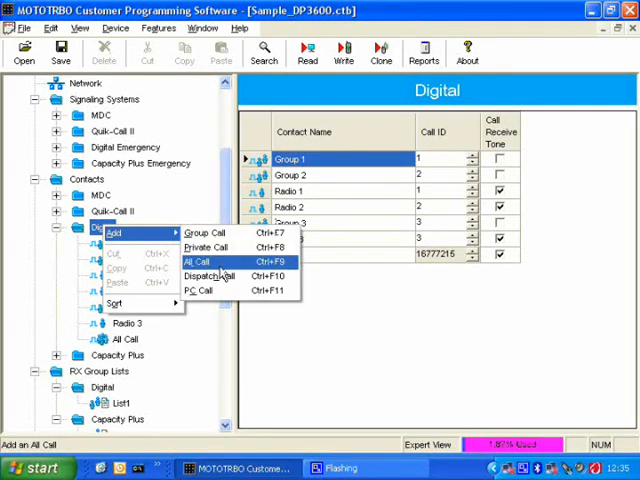
pyautogui.moveTo(205, 247)
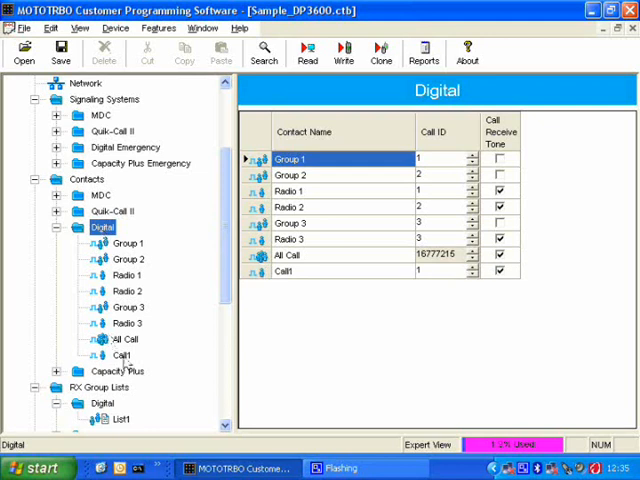
pyautogui.rightClick(120, 355)
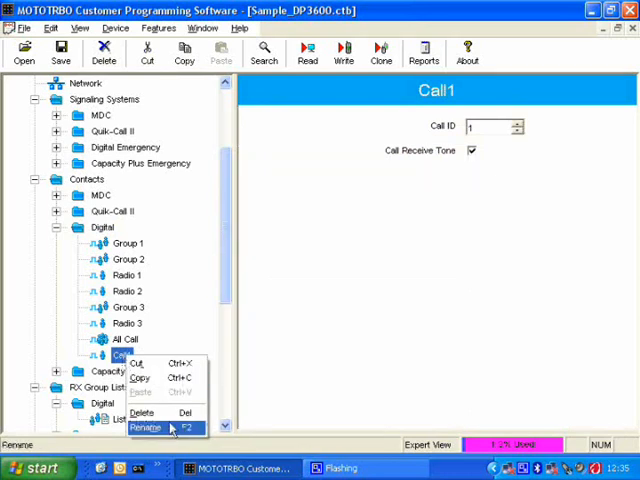
# Rename the new Call1 contact to 'Radio 4'.
pyautogui.click(146, 428)
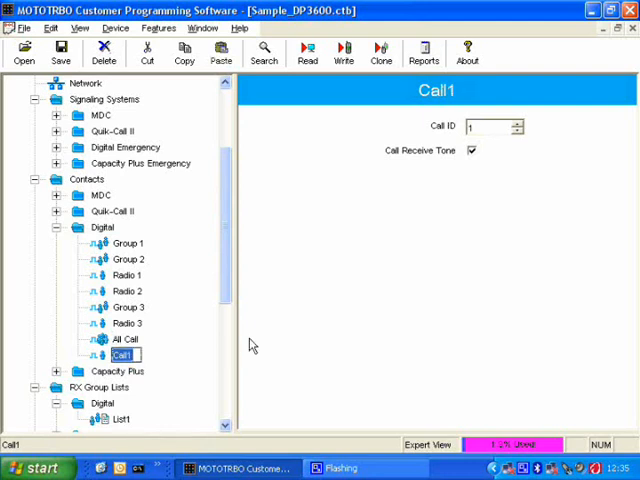
pyautogui.write('Radio 4')
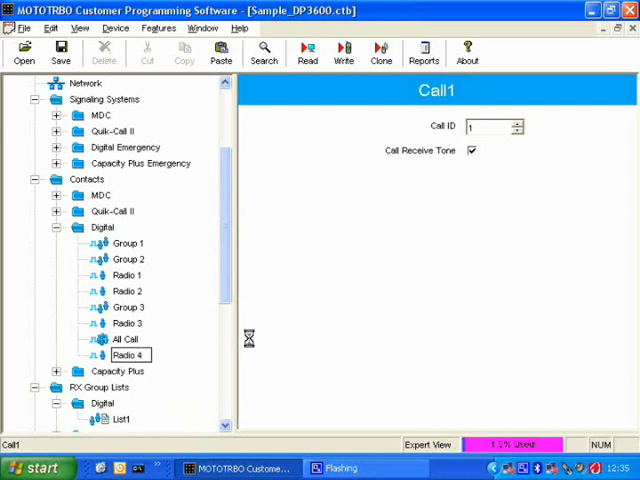
pyautogui.click(127, 354)
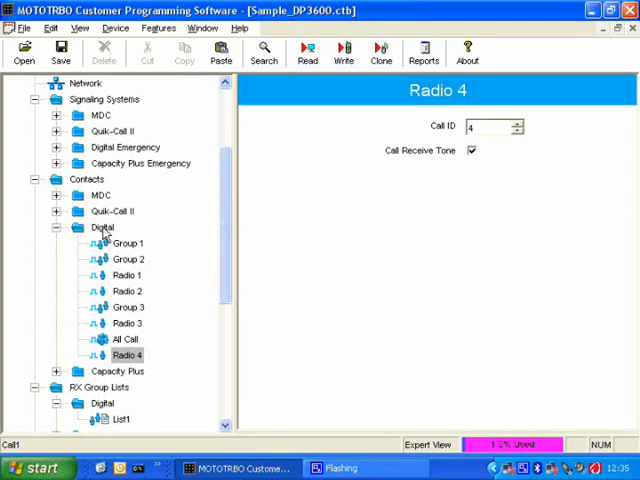
# Review the Digital contacts table, then show the DP 3600 device information page.
pyautogui.click(102, 227)
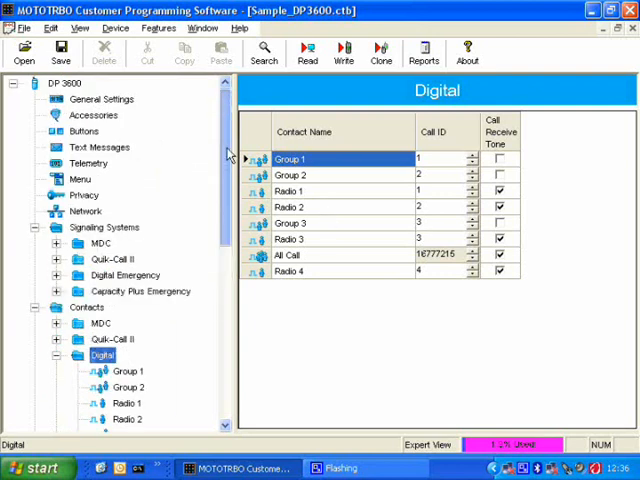
pyautogui.click(63, 83)
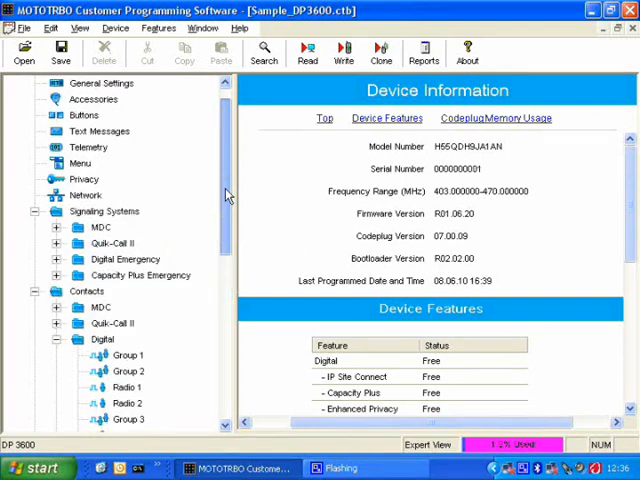
# Check the Group 1 and Group 2 contacts' details, then scroll toward Channels.
pyautogui.click(80, 178)
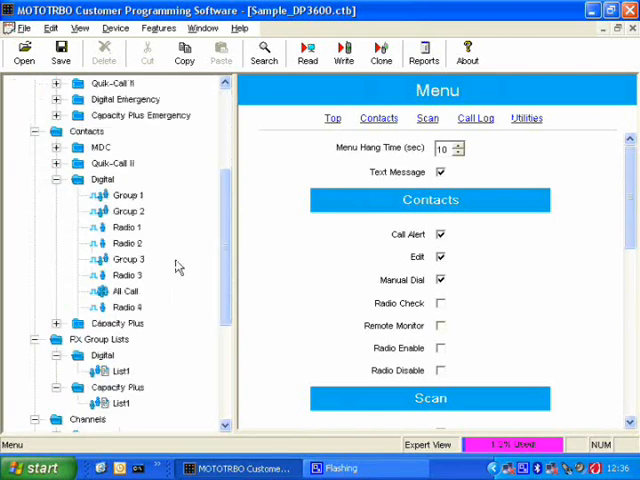
pyautogui.moveTo(105, 189)
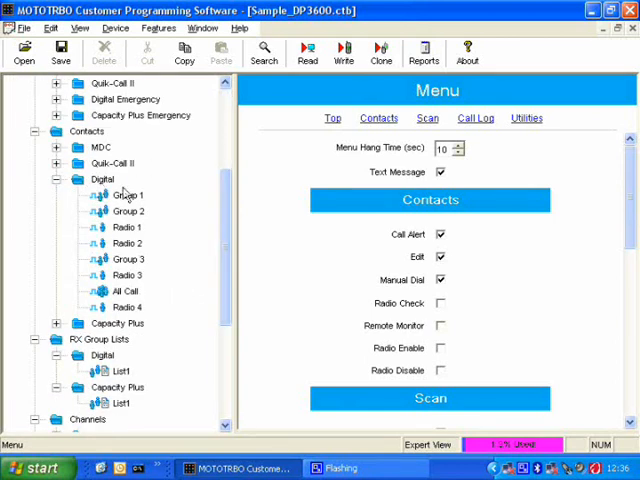
pyautogui.click(126, 195)
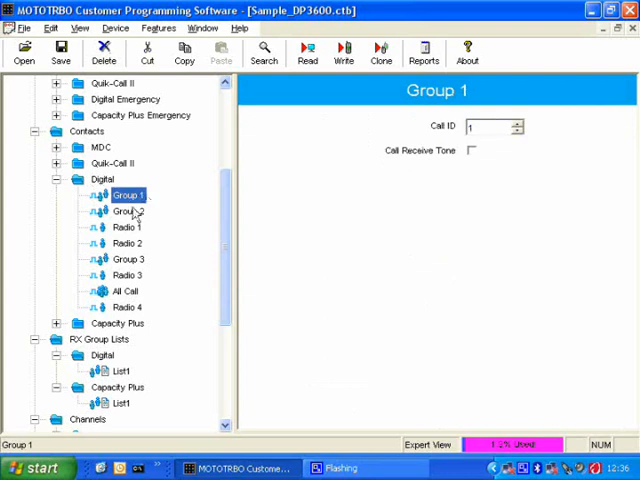
pyautogui.click(127, 211)
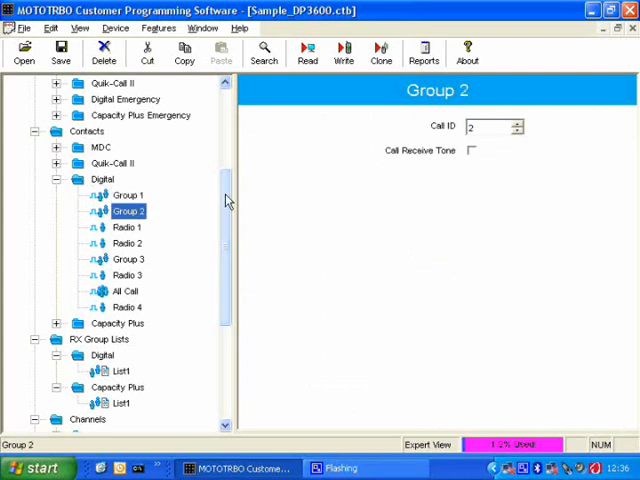
pyautogui.scroll(-3)
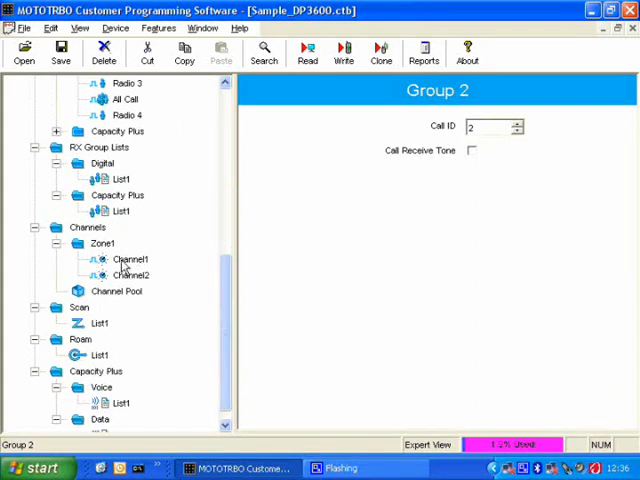
# Set Zone1 Channel2's Contact Name to Group 2.
pyautogui.click(131, 259)
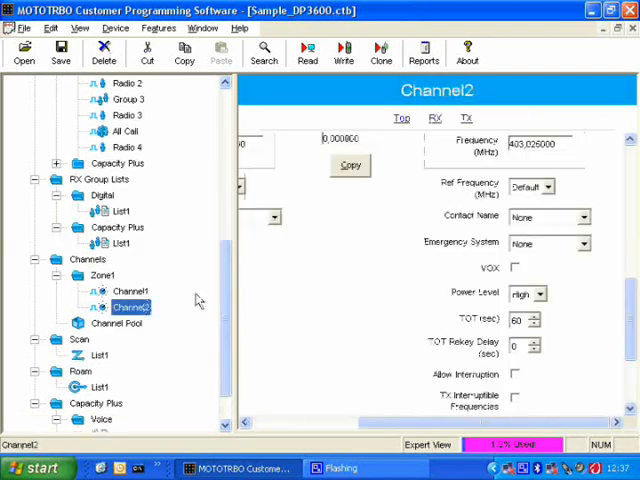
pyautogui.click(581, 217)
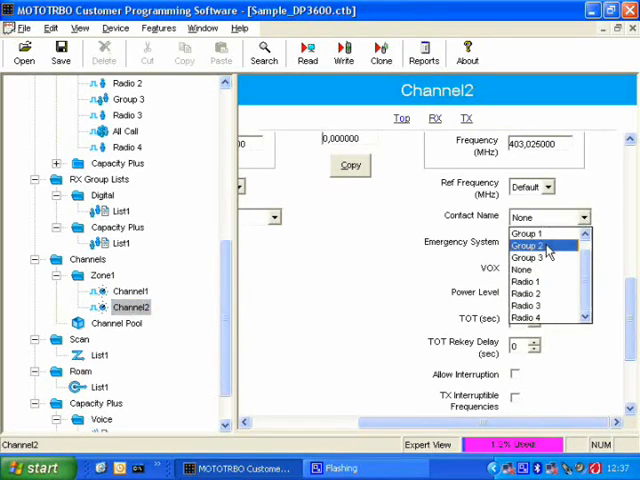
pyautogui.click(525, 245)
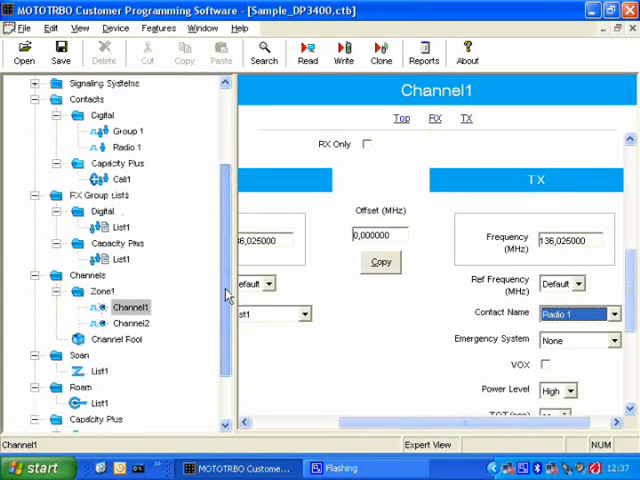
# View the DP 3400 device information and scroll through the codeplug tree.
pyautogui.click(65, 82)
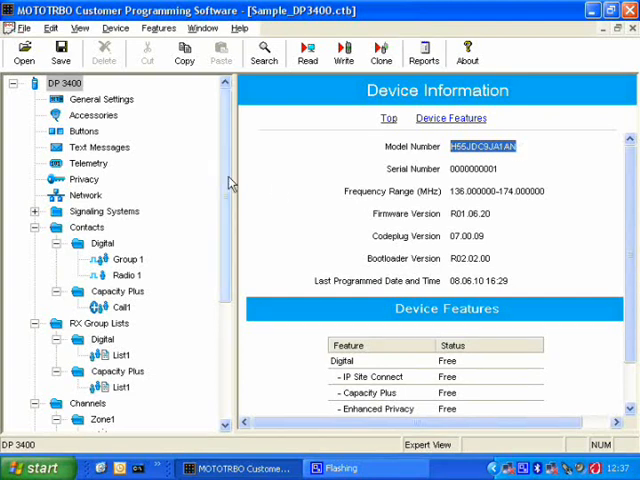
pyautogui.scroll(-3)
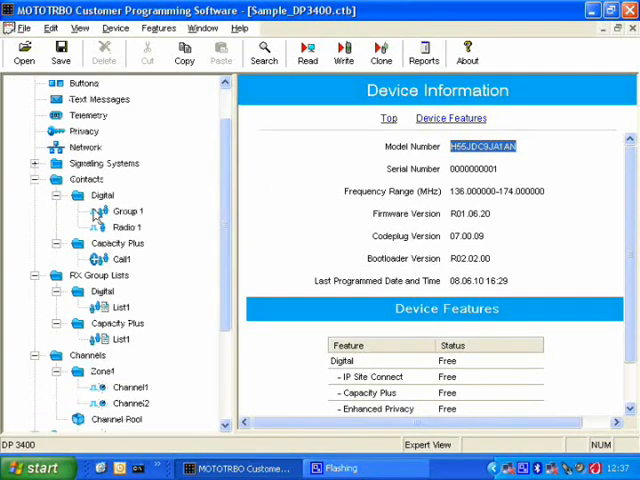
pyautogui.moveTo(140, 227)
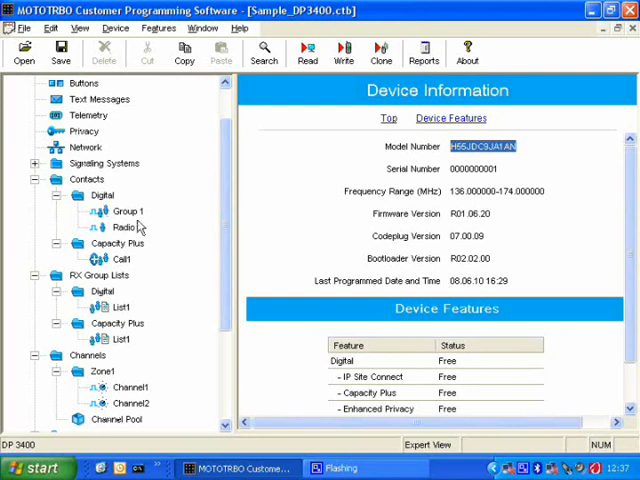
pyautogui.scroll(-3)
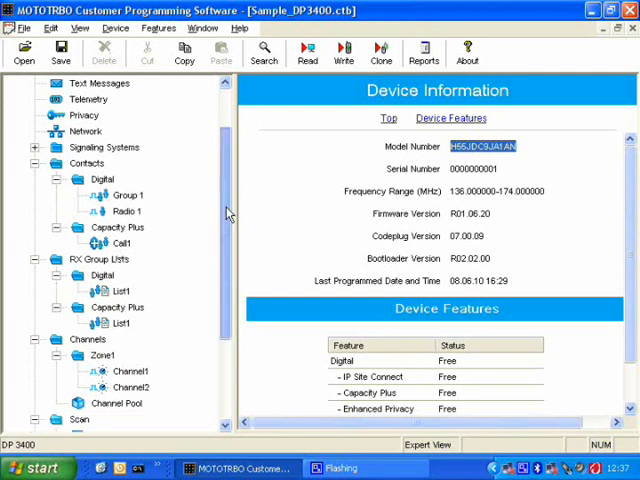
pyautogui.scroll(-3)
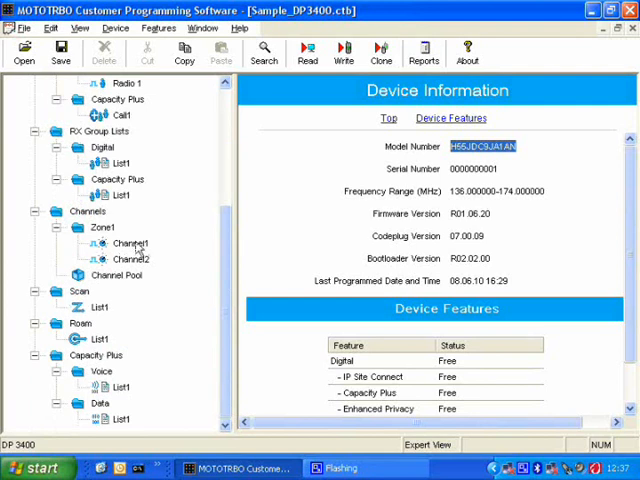
# Review Channel1's contact, then show Channel2's settings with Group 1 as contact.
pyautogui.click(129, 243)
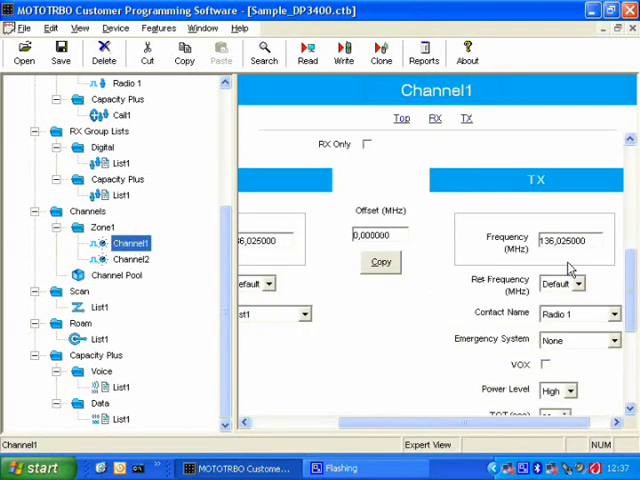
pyautogui.scroll(-3)
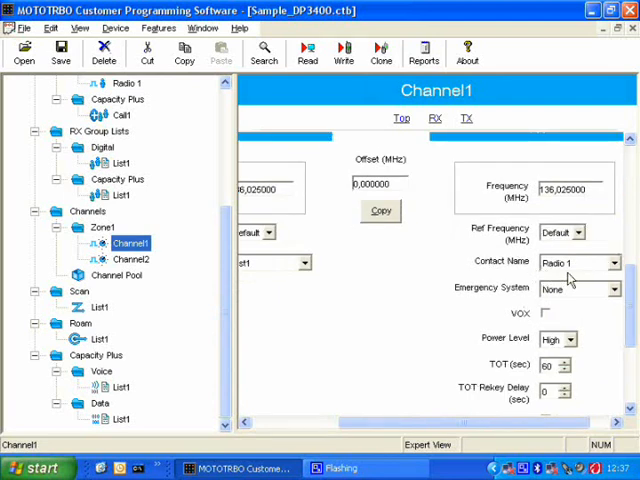
pyautogui.click(131, 259)
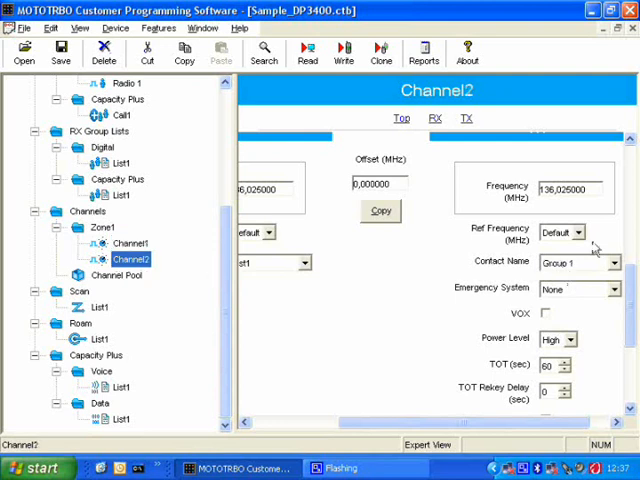
pyautogui.moveTo(505, 263)
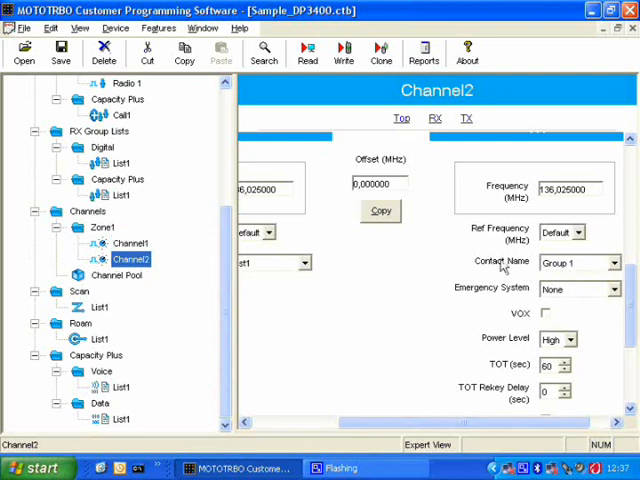